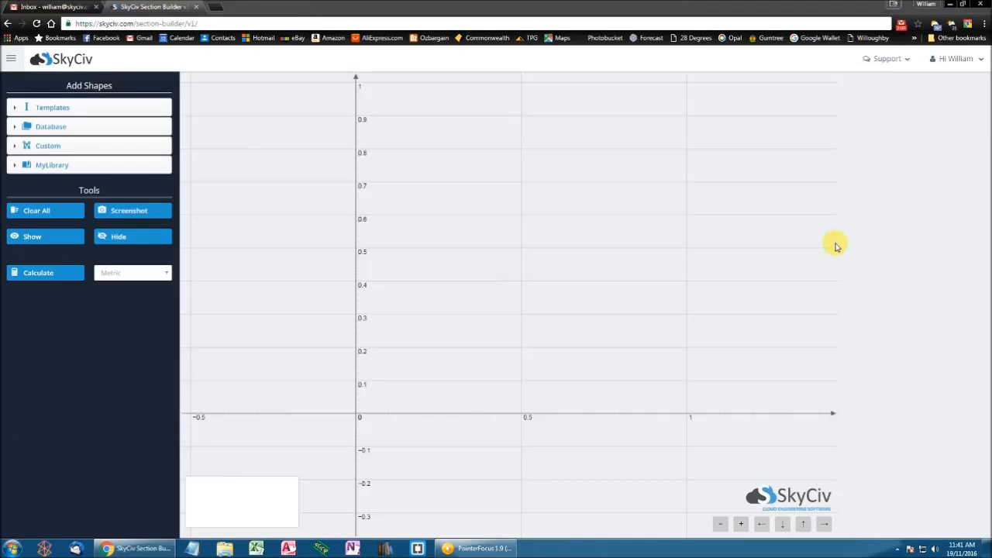
mouse_move(502, 226)
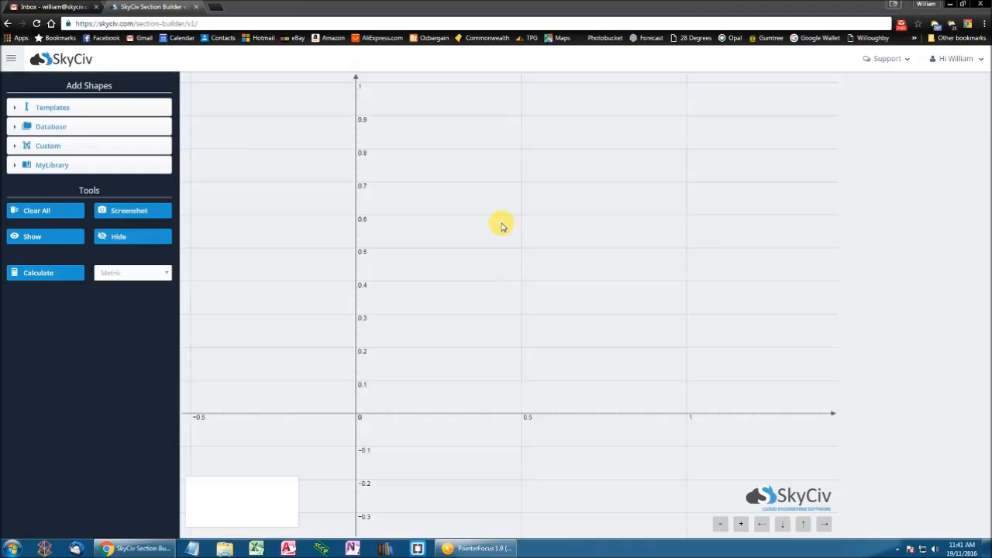
Add the L-Beam template (150 by 150, 15.8 mm legs) from Templates
click(89, 107)
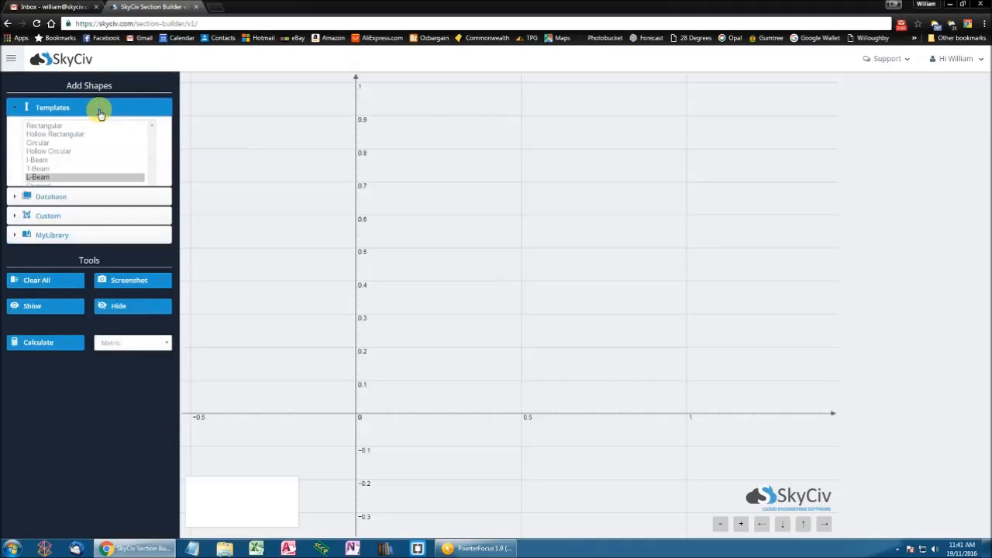
click(38, 176)
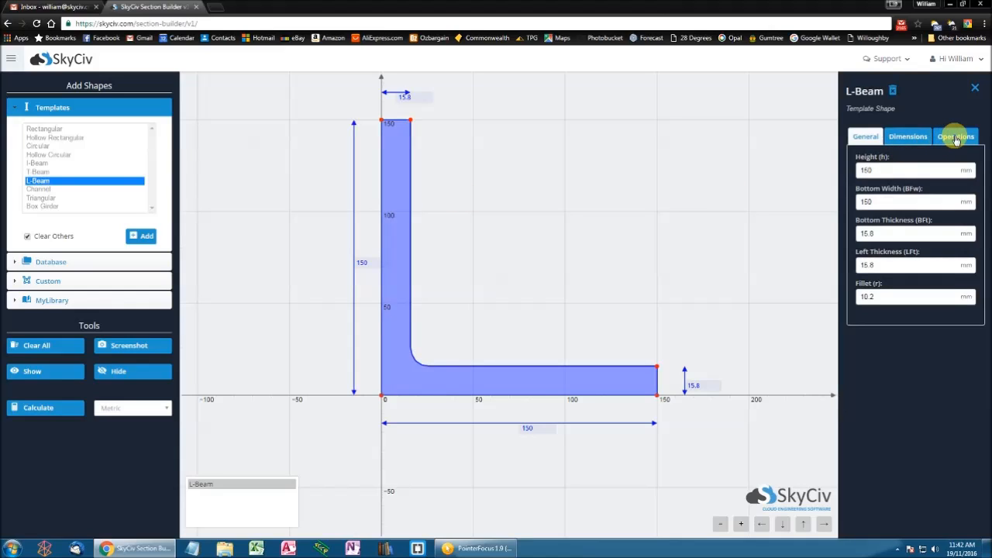
Switch the L-Beam properties to its Operations settings
click(956, 136)
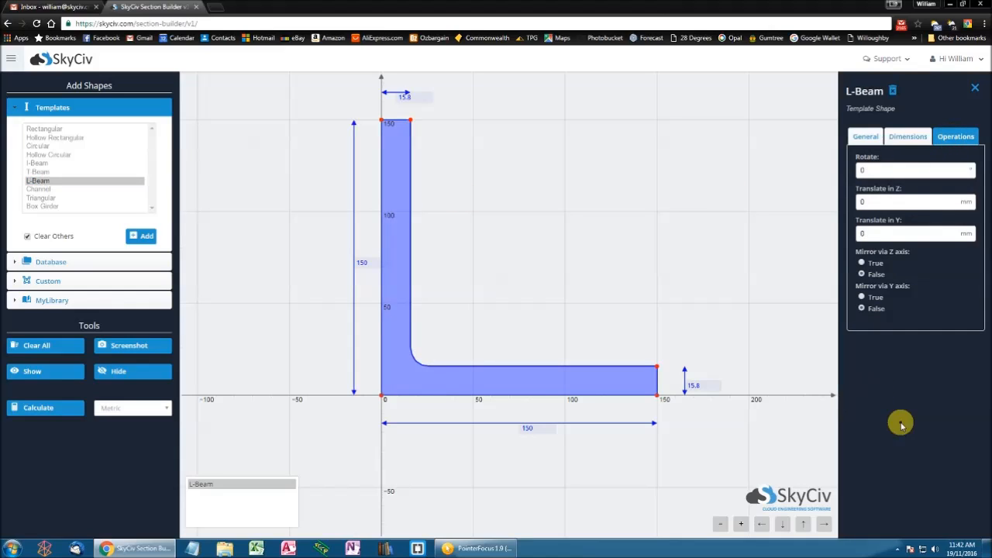
mouse_move(888, 152)
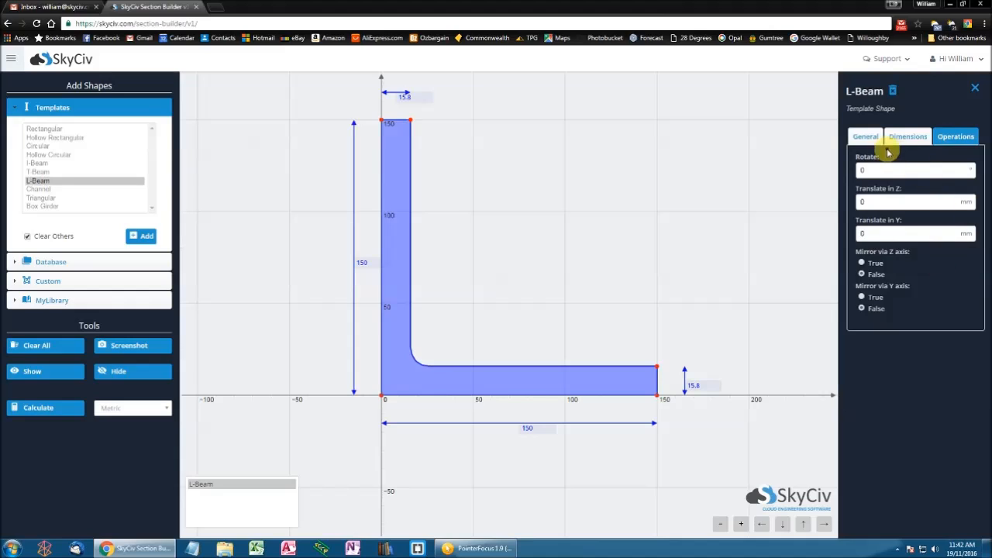
mouse_move(864, 180)
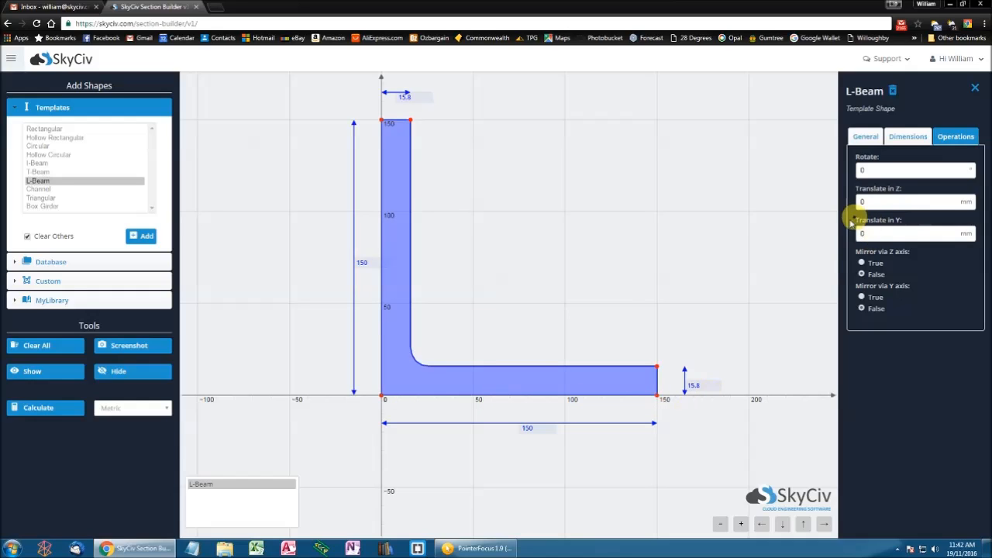
mouse_move(383, 122)
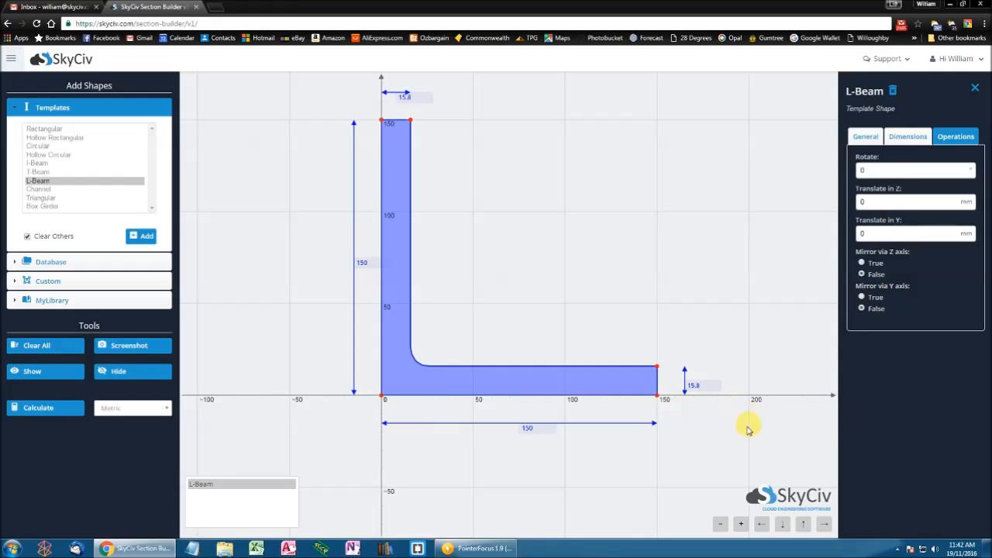
mouse_move(384, 104)
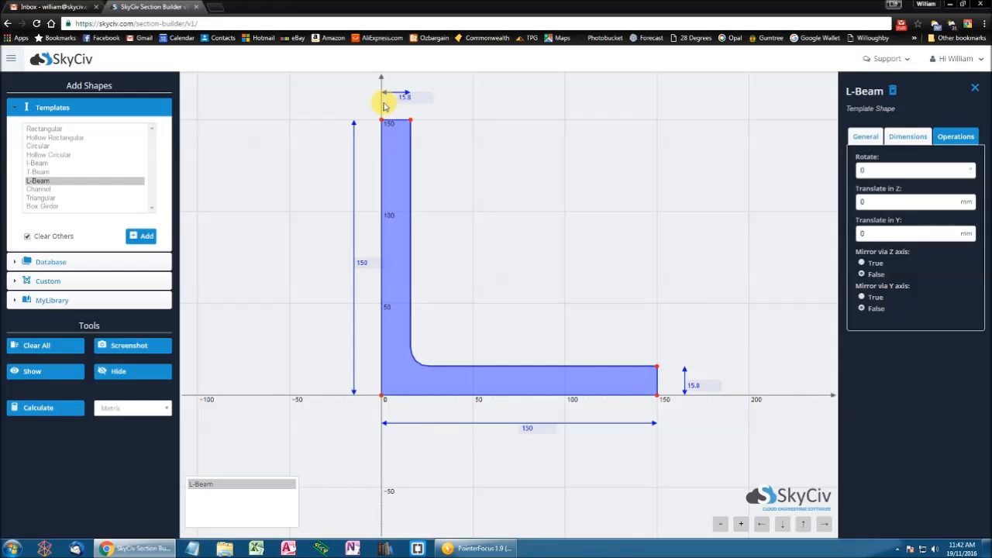
mouse_move(547, 166)
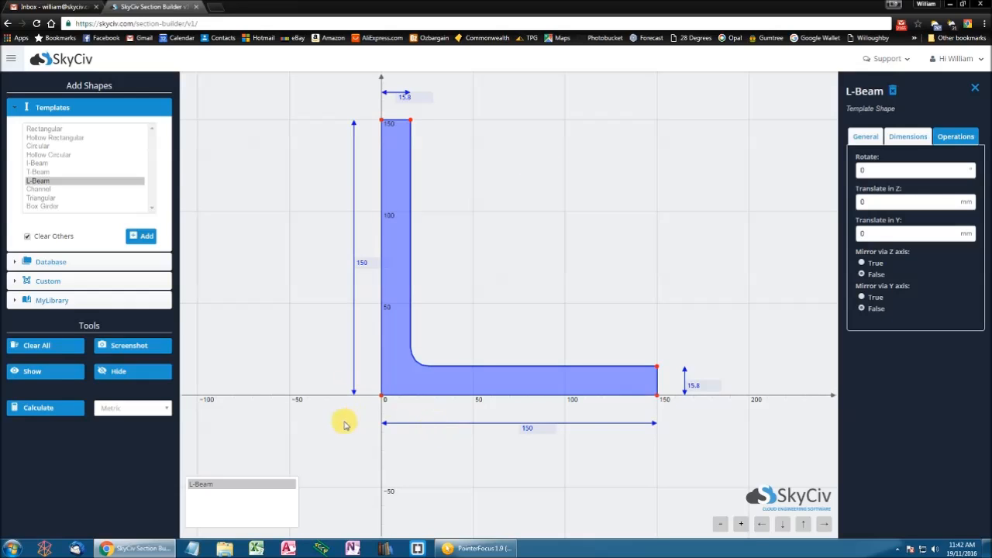
mouse_move(751, 251)
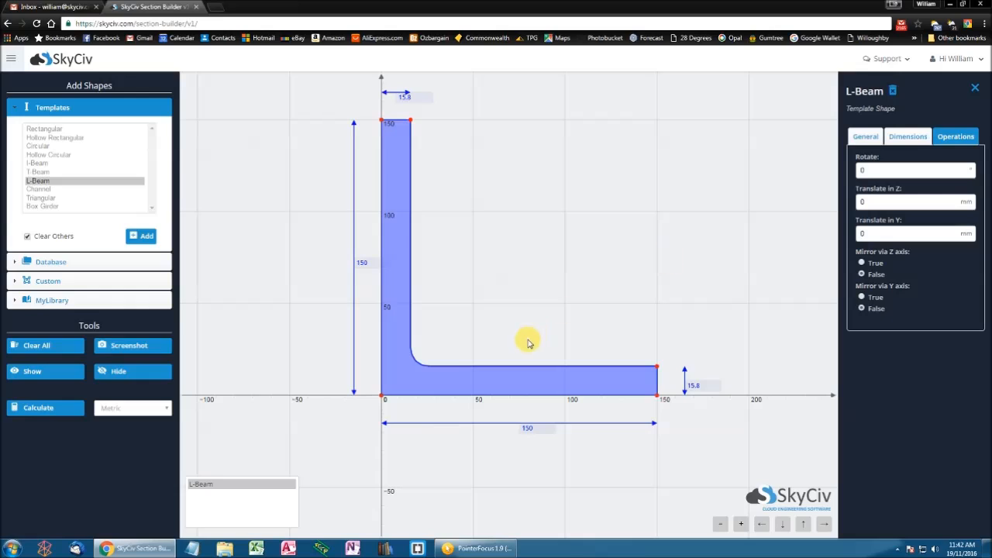
mouse_move(459, 382)
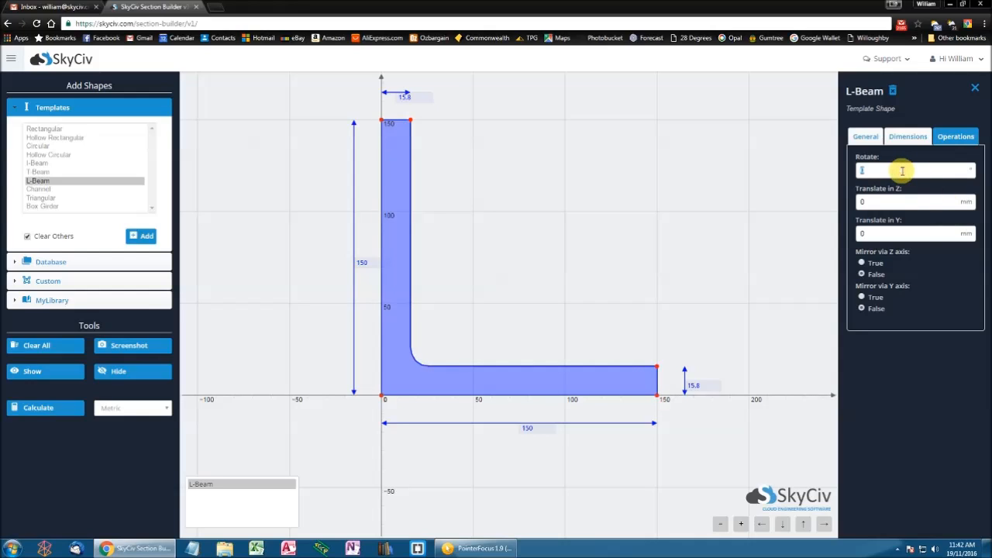
Enter 30 degrees as the L-Beam's rotation
text(30)
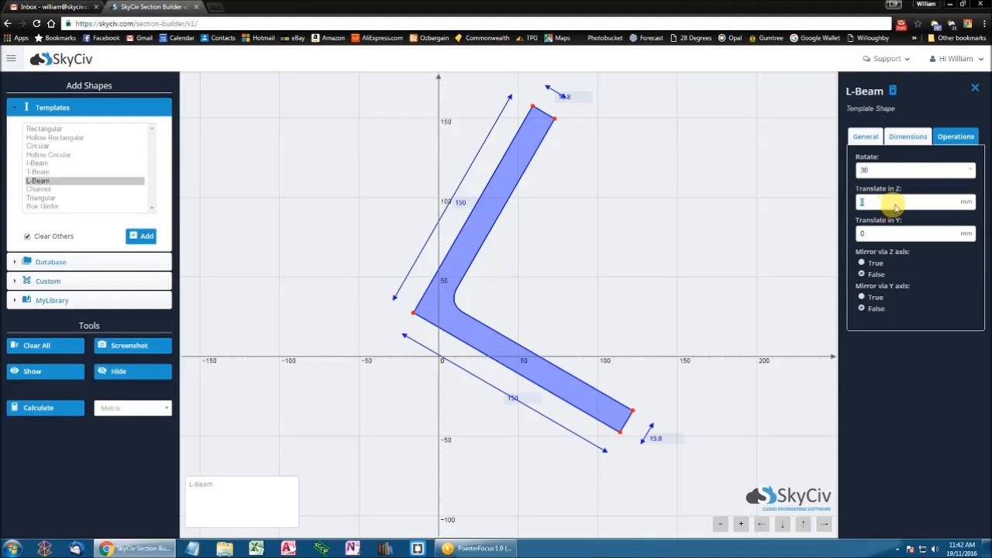
mouse_move(931, 338)
text(50)
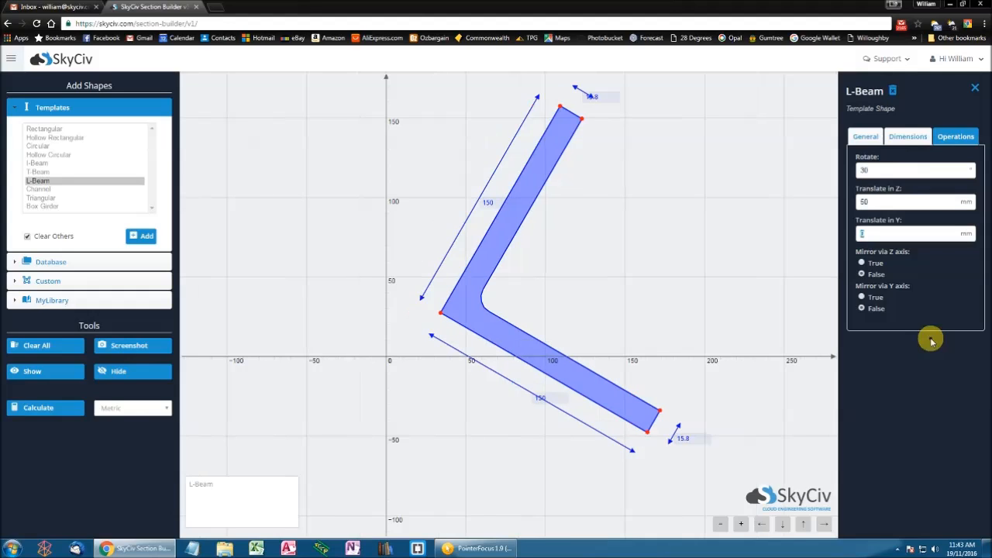
mouse_move(719, 346)
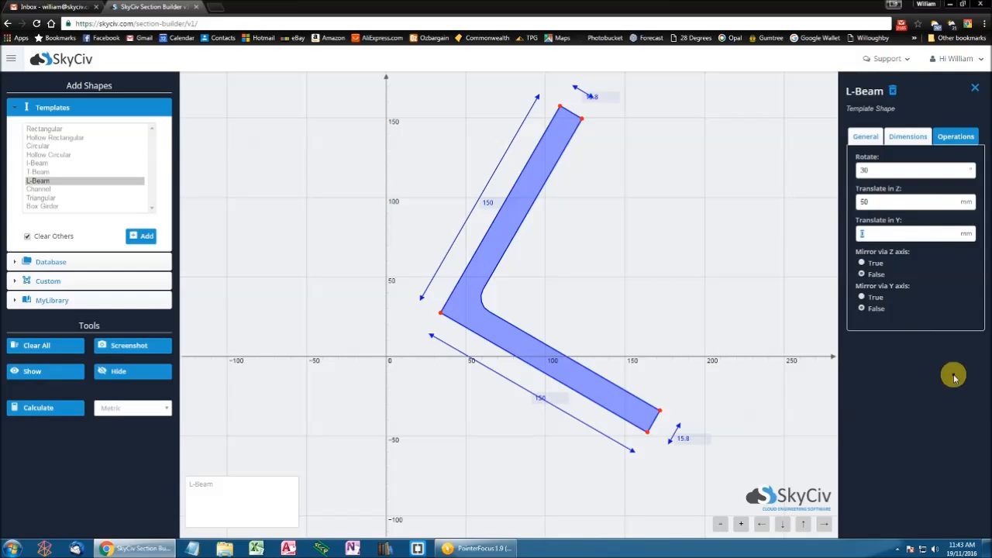
Translate the L-Beam 100 mm in Y, with Z translation at 50 mm
text(100)
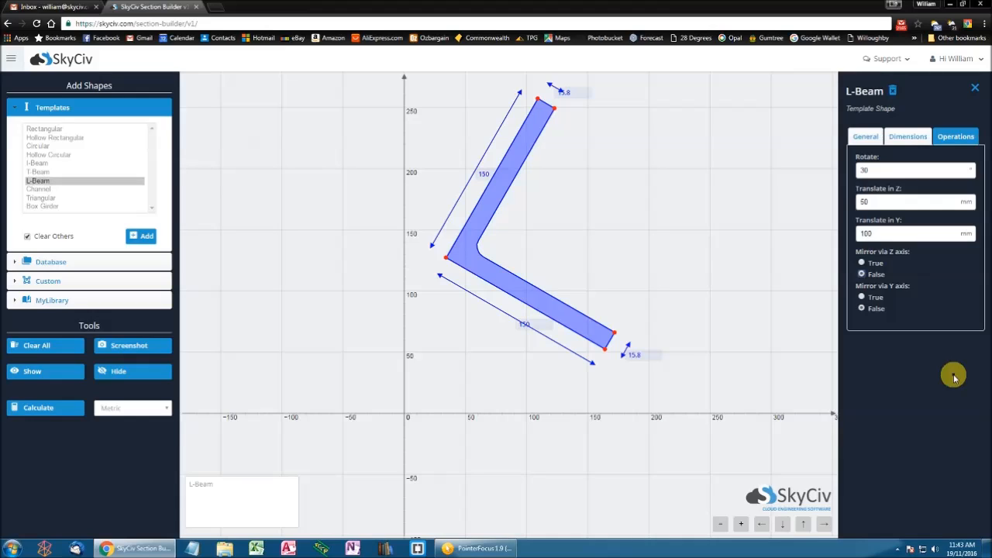
click(915, 170)
text(0)
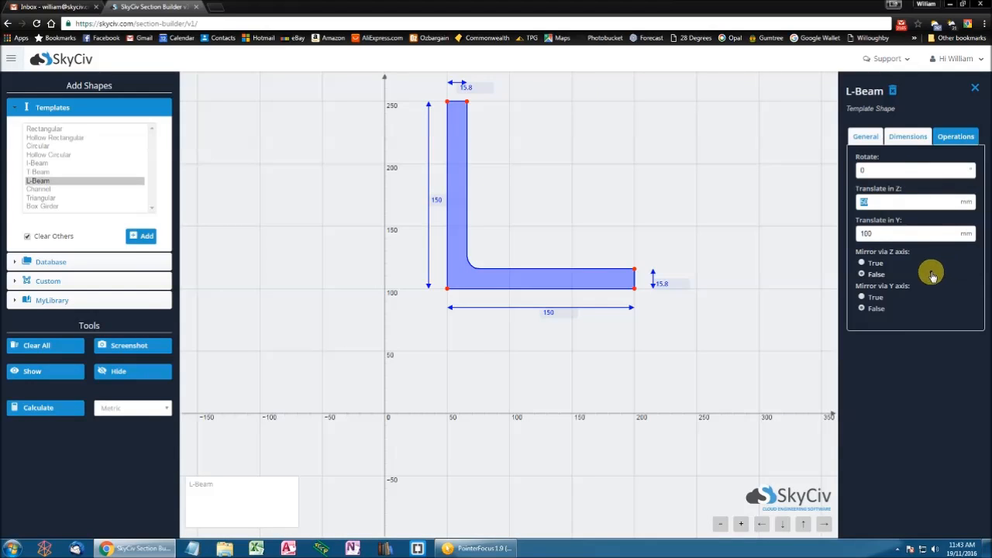
mouse_move(928, 277)
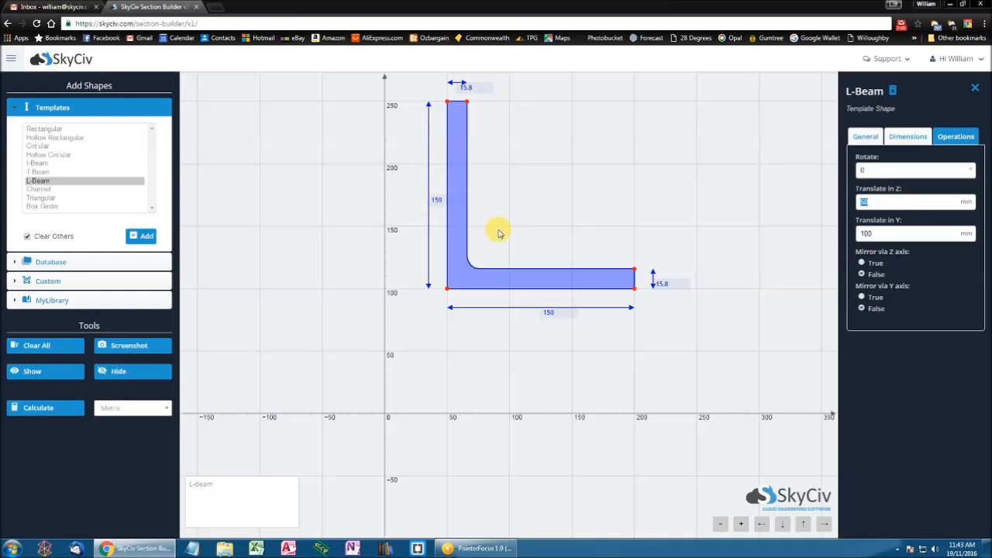
mouse_move(750, 430)
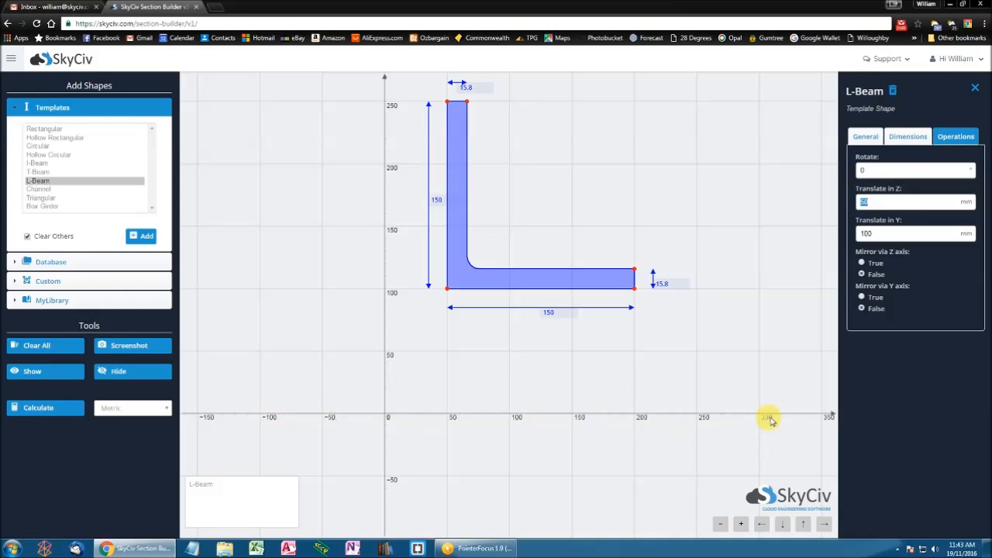
mouse_move(362, 443)
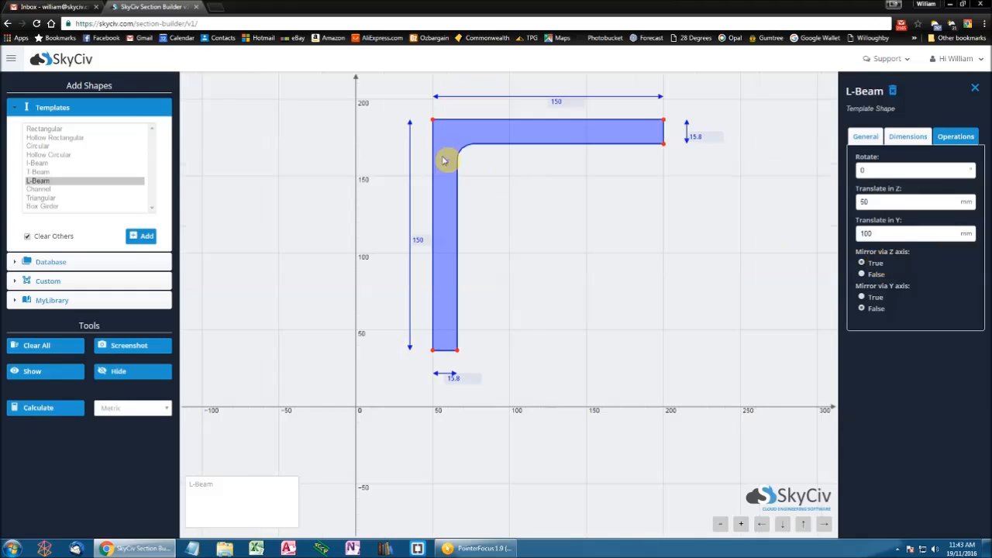
mouse_move(465, 176)
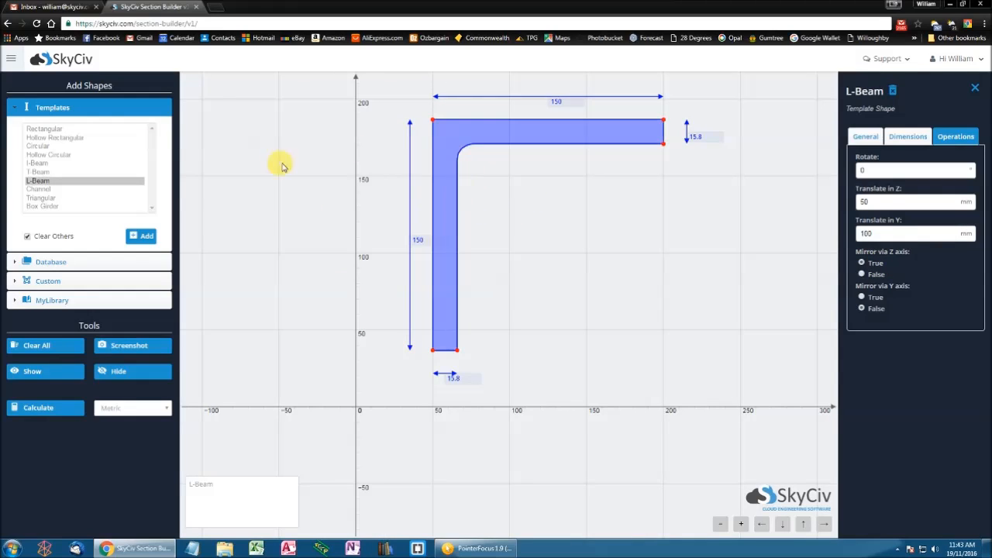
mouse_move(808, 215)
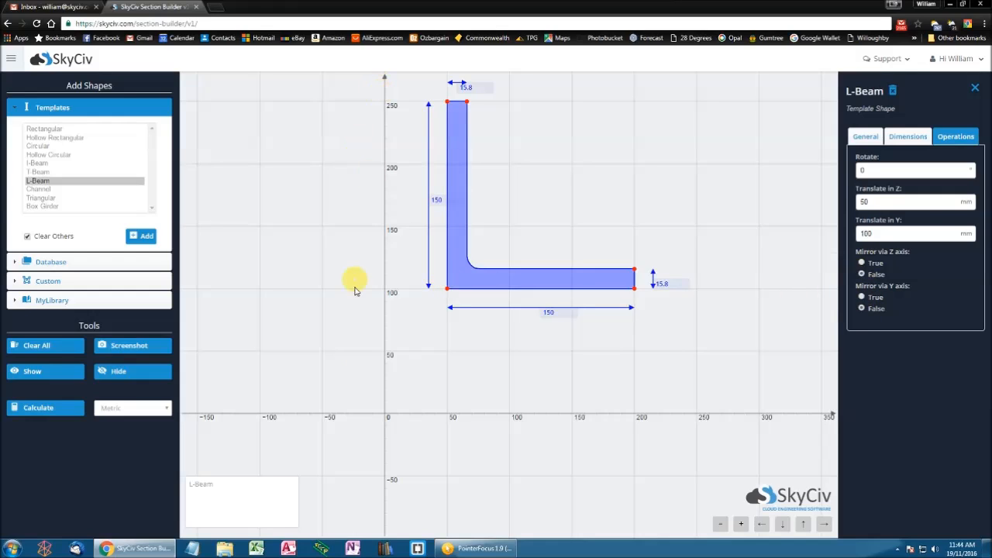
mouse_move(498, 235)
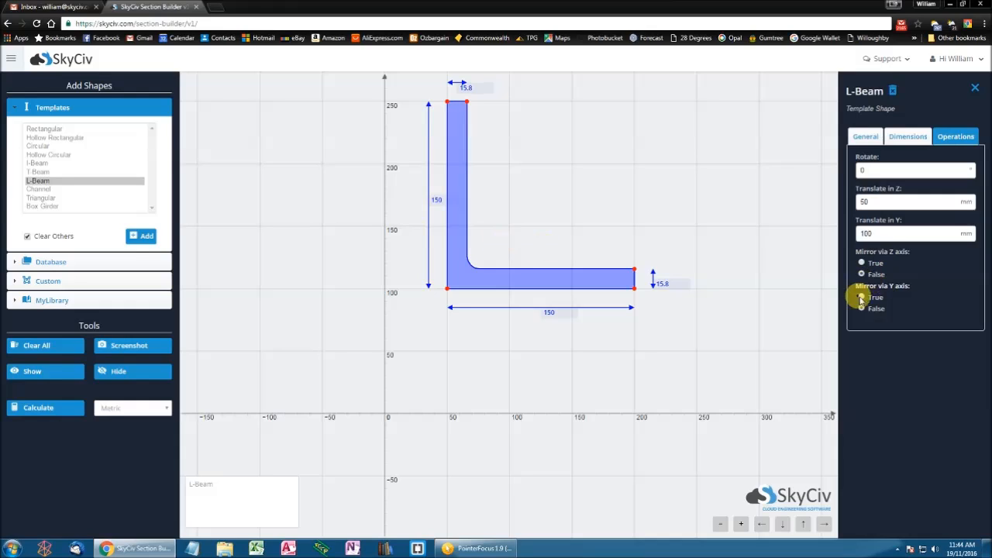
Set Mirror via Z axis to False and Mirror via Y axis to True
click(862, 297)
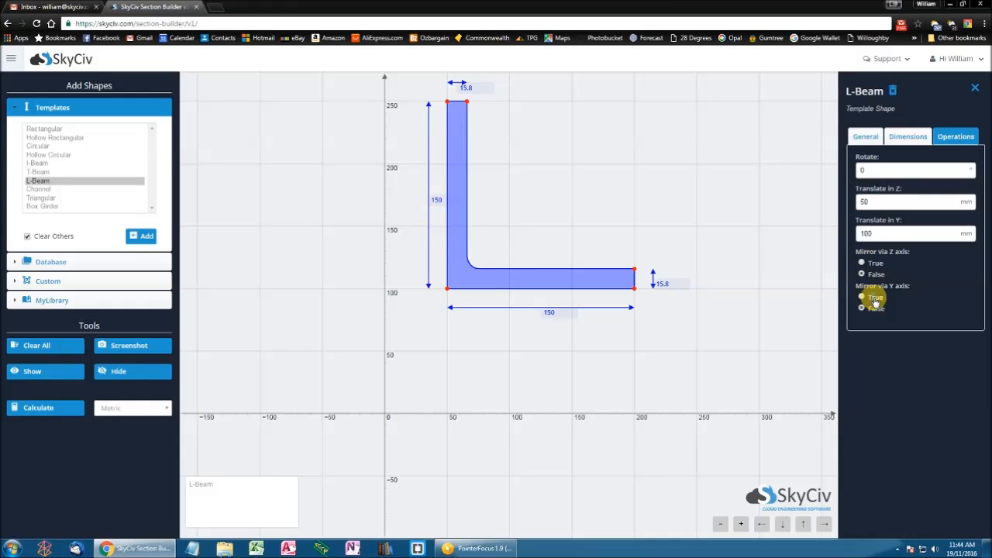
click(862, 297)
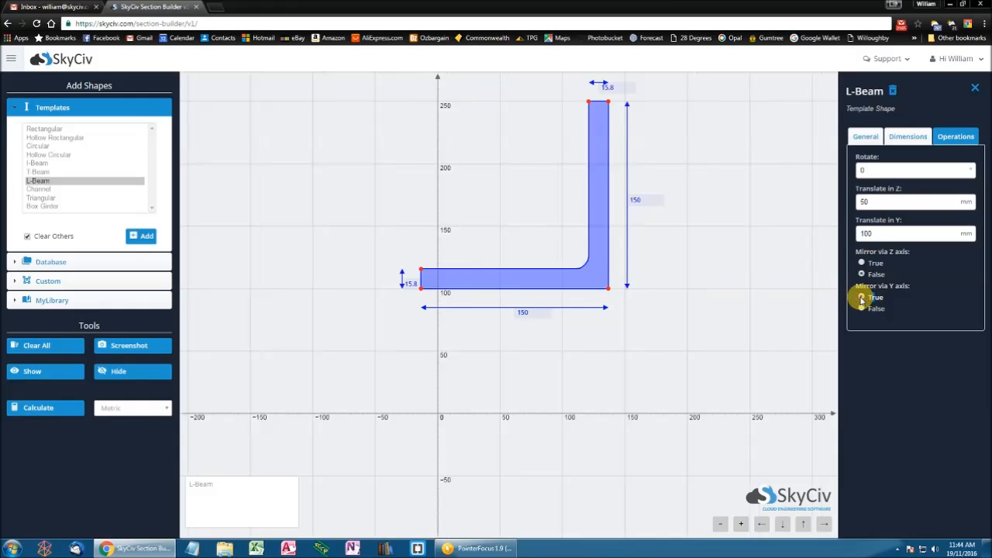
click(861, 297)
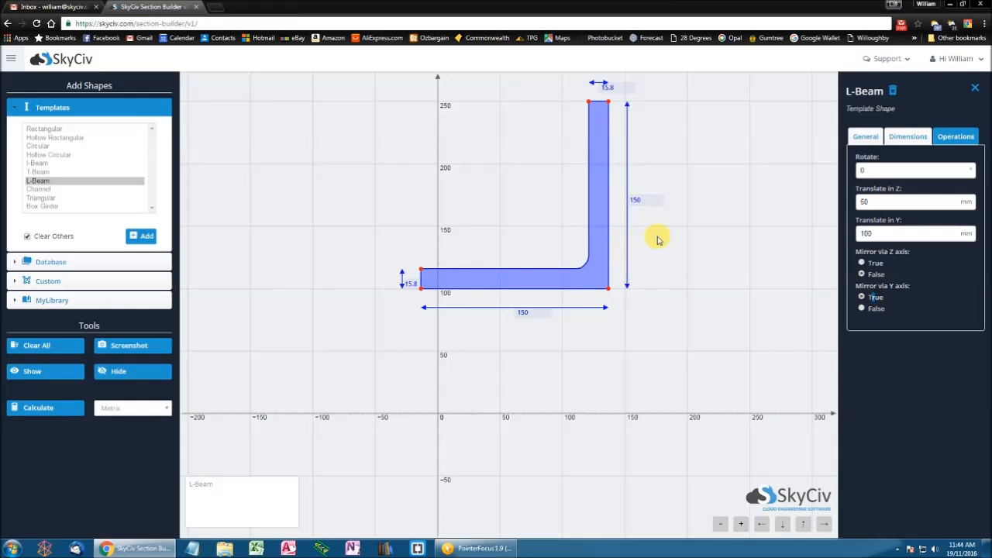
mouse_move(654, 239)
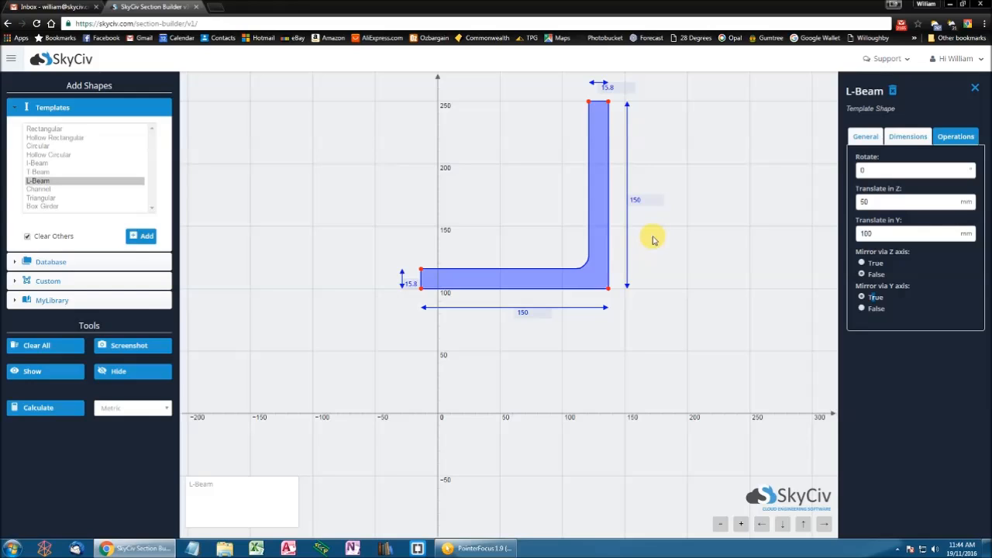
mouse_move(710, 186)
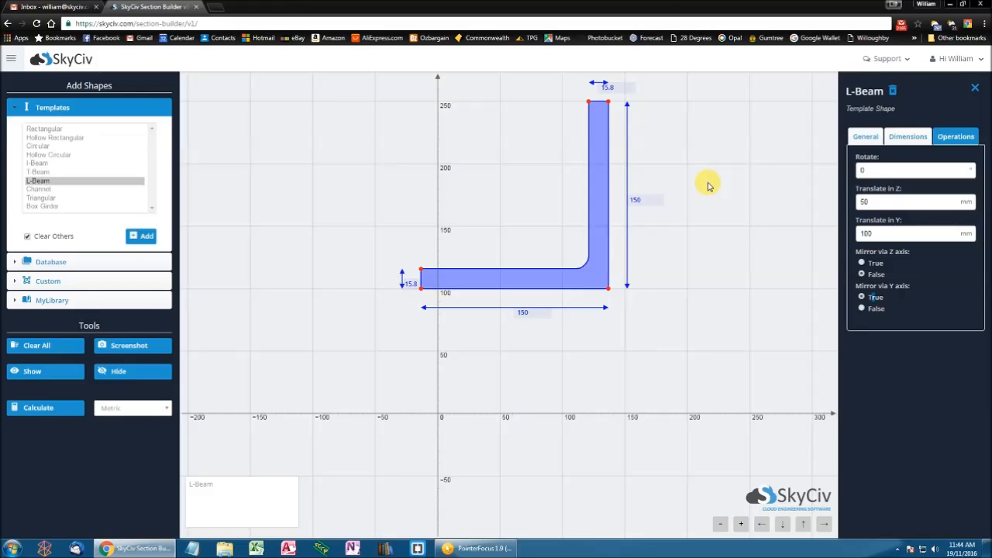
mouse_move(703, 194)
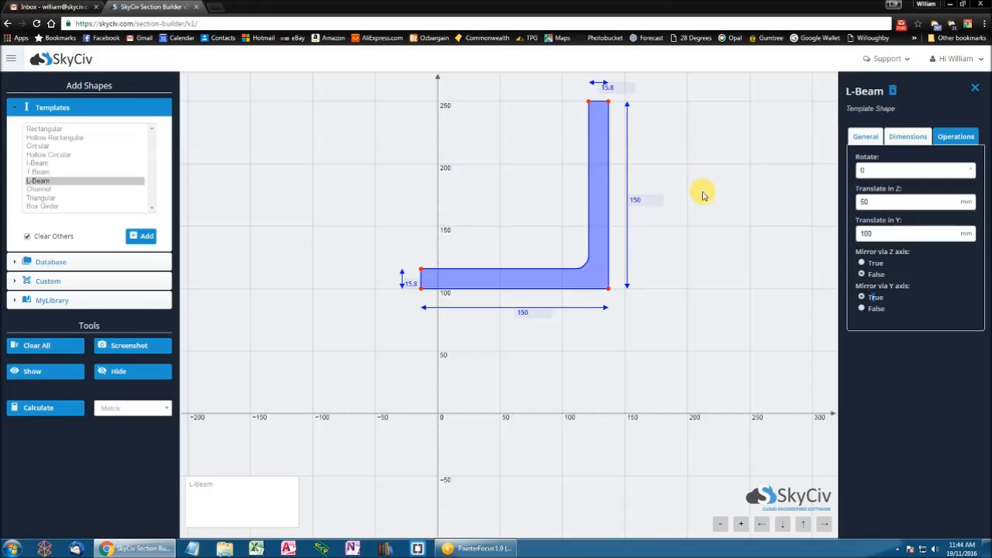
mouse_move(701, 196)
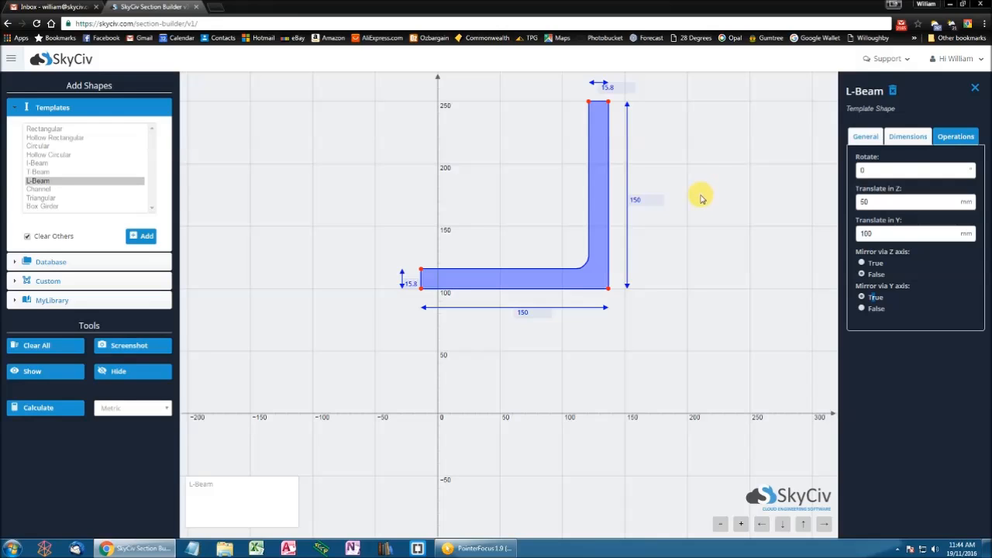
mouse_move(700, 200)
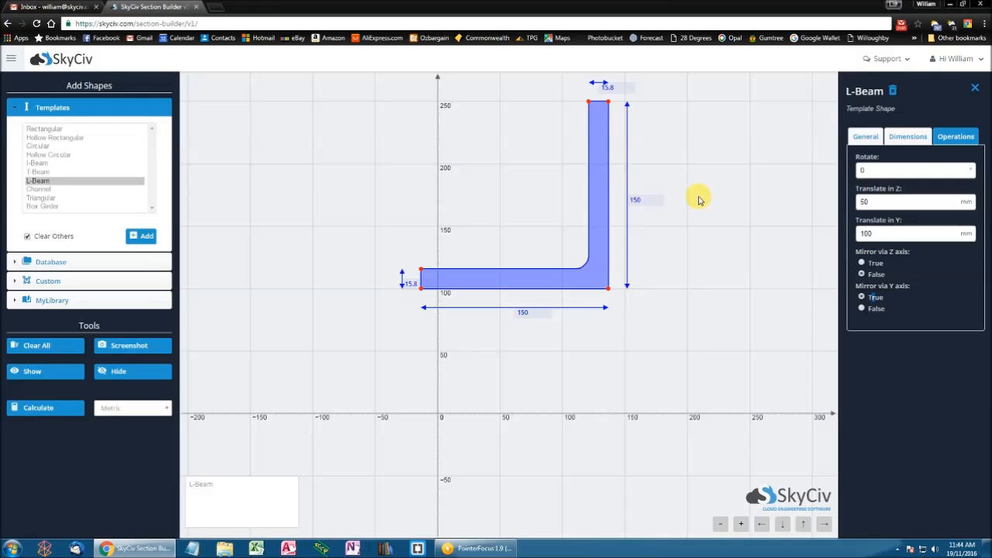
mouse_move(378, 249)
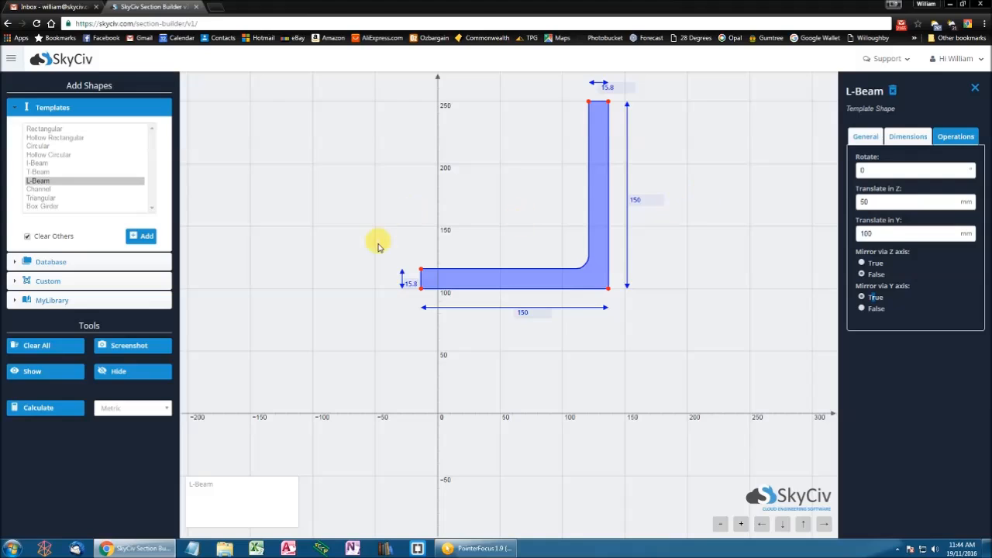
mouse_move(629, 367)
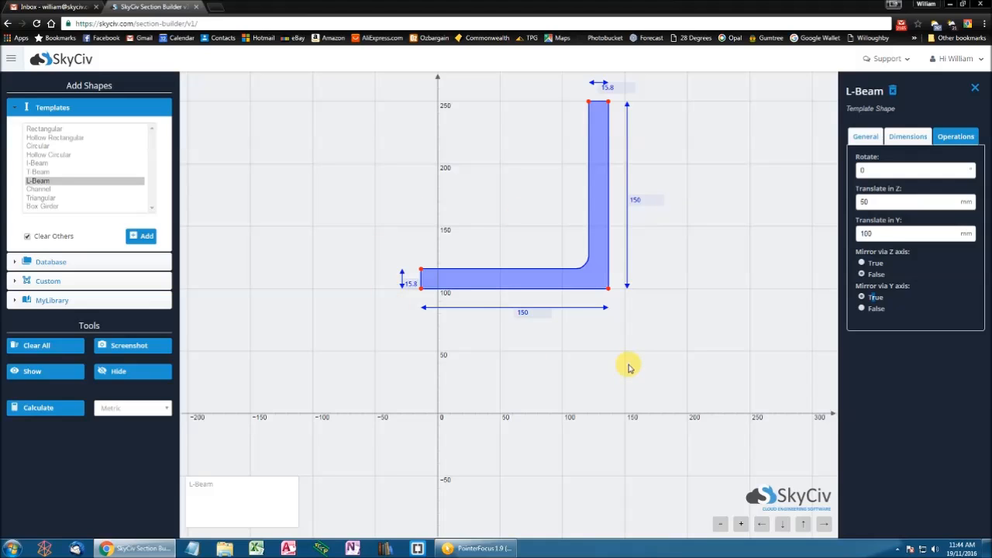
mouse_move(670, 352)
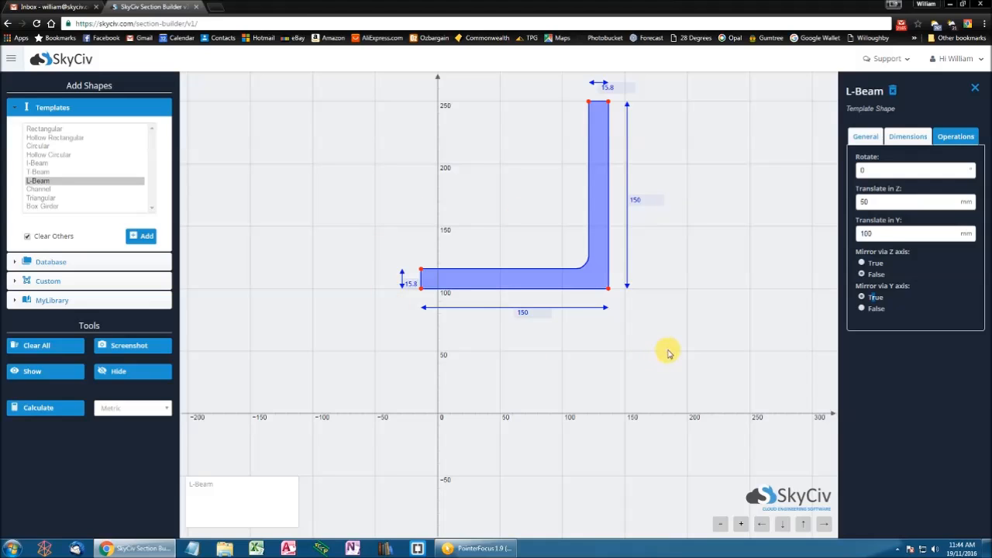